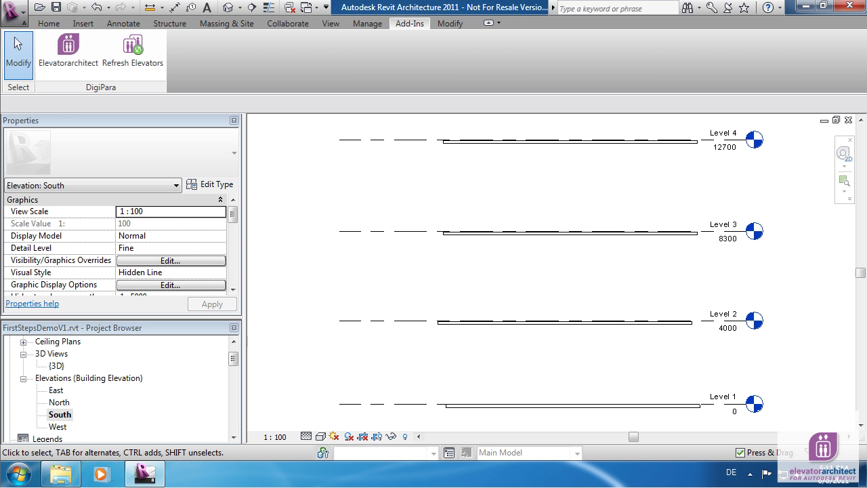
# Step: Open the {3D} view of the building from the Project Browser
pyautogui.doubleClick(57, 365)
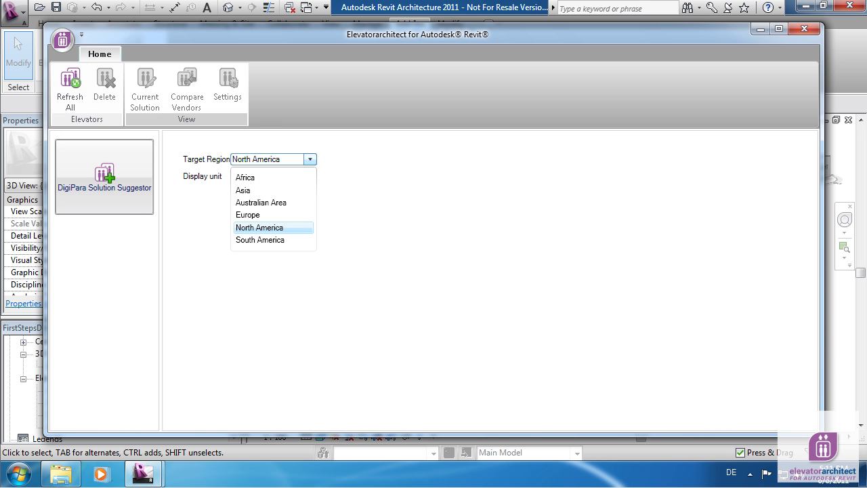
# Step: Choose North America and place ElevatorsGroup0 (Level 1 to Level 3) via manual solution modelling
pyautogui.click(247, 215)
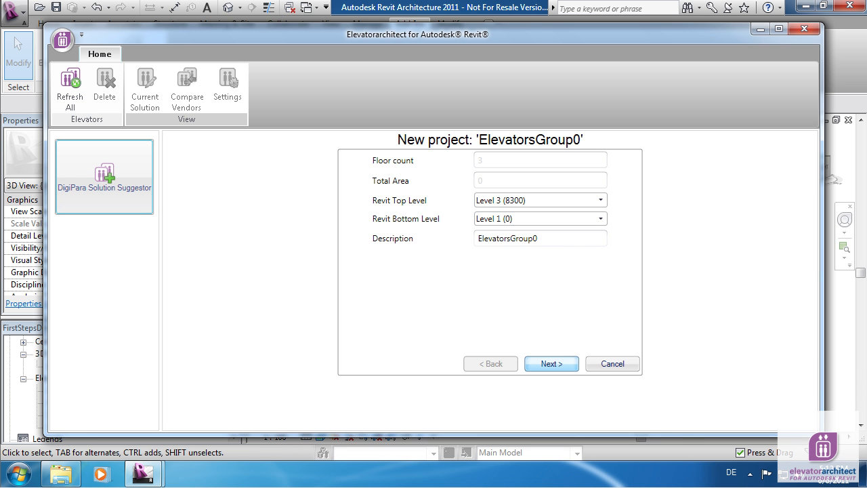
pyautogui.click(551, 364)
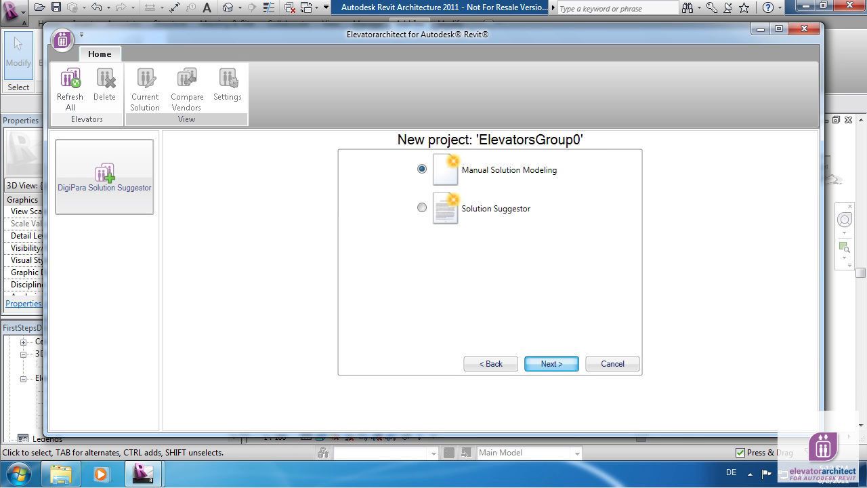
pyautogui.click(551, 363)
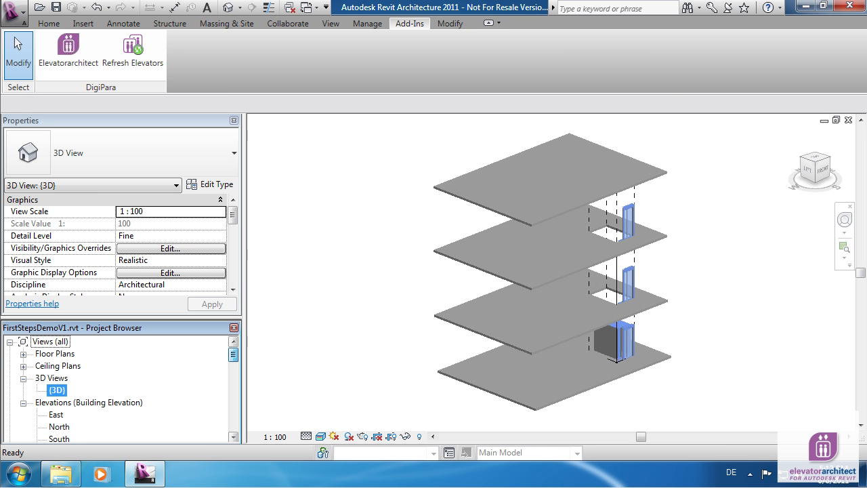
# Step: Open the Level 2 floor plan and drag the elevator to a new position
pyautogui.click(23, 354)
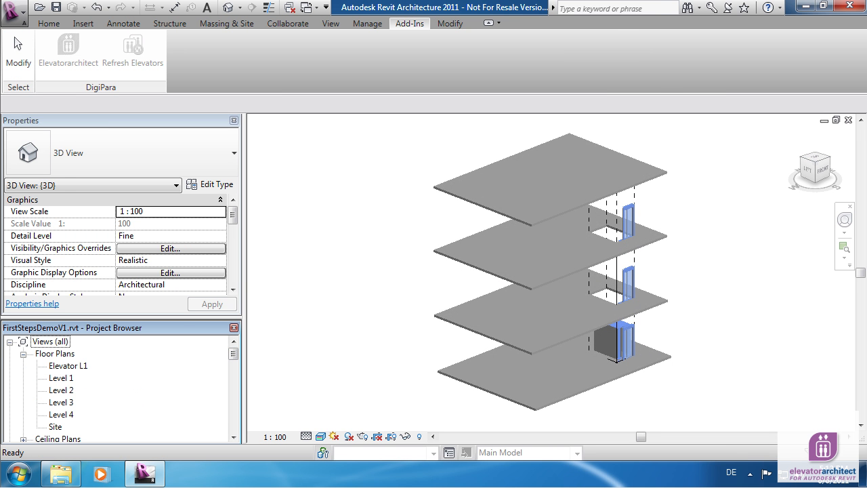
pyautogui.doubleClick(61, 389)
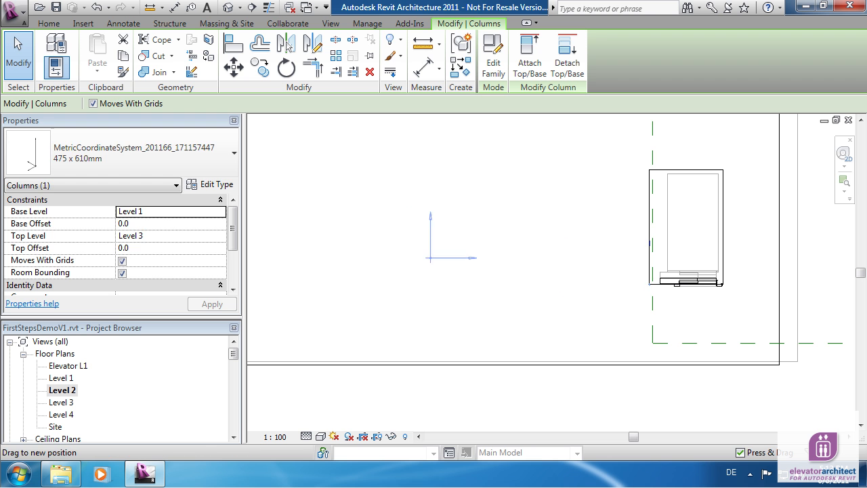
pyautogui.click(424, 44)
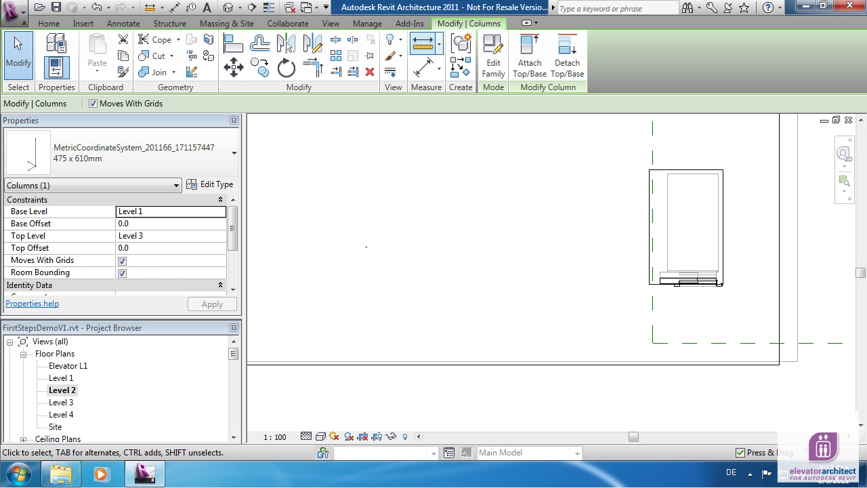
pyautogui.click(409, 24)
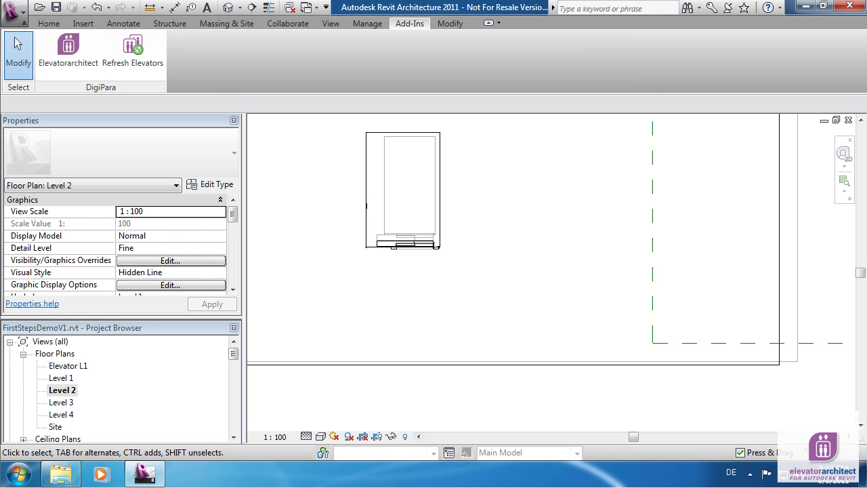
pyautogui.moveTo(68, 51)
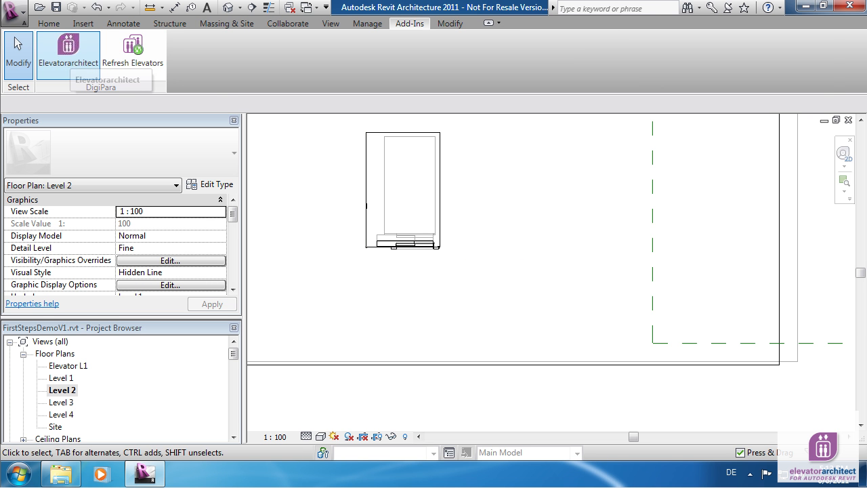
# Step: In the current solution's requirements, enable RearEntrance and set Door Opening to C
pyautogui.click(68, 50)
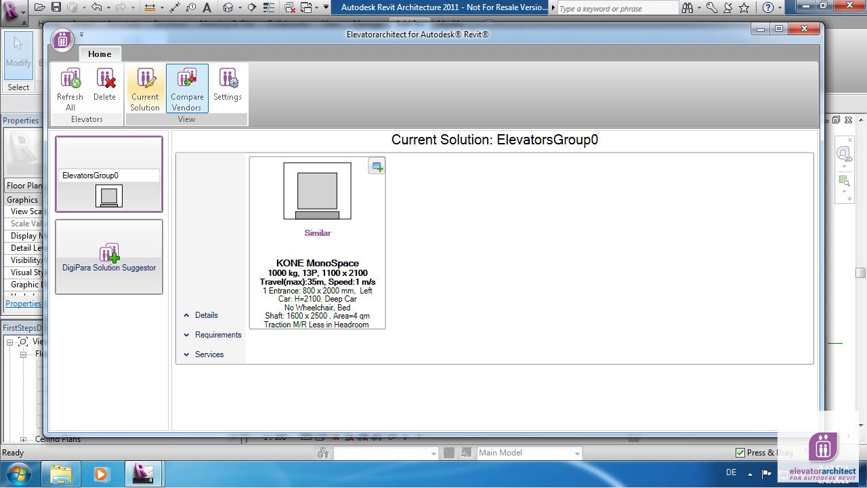
pyautogui.click(212, 334)
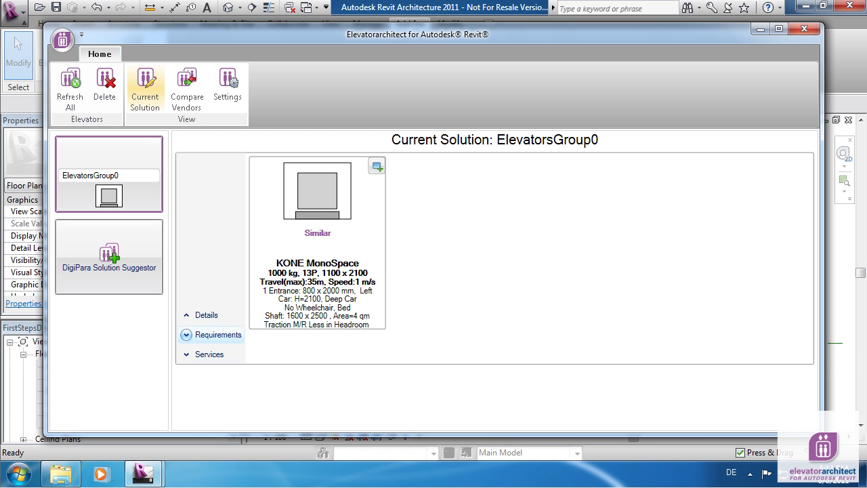
pyautogui.click(219, 334)
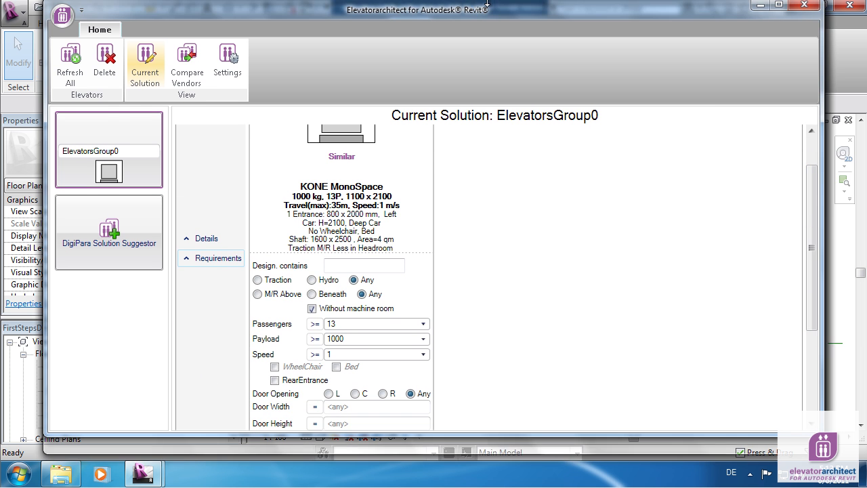
pyautogui.scroll(-3)
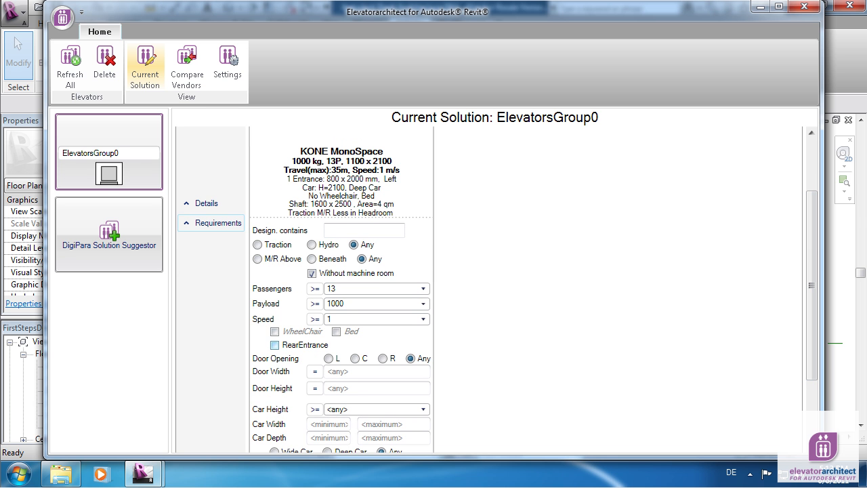
pyautogui.click(274, 345)
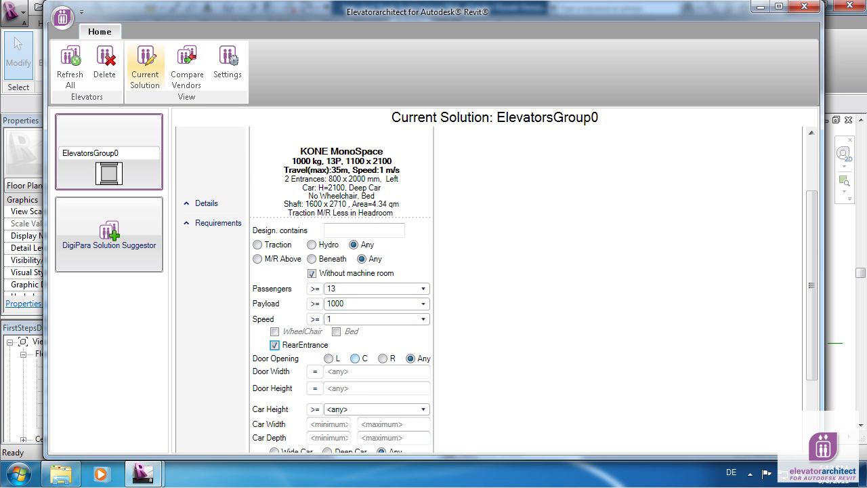
pyautogui.click(355, 358)
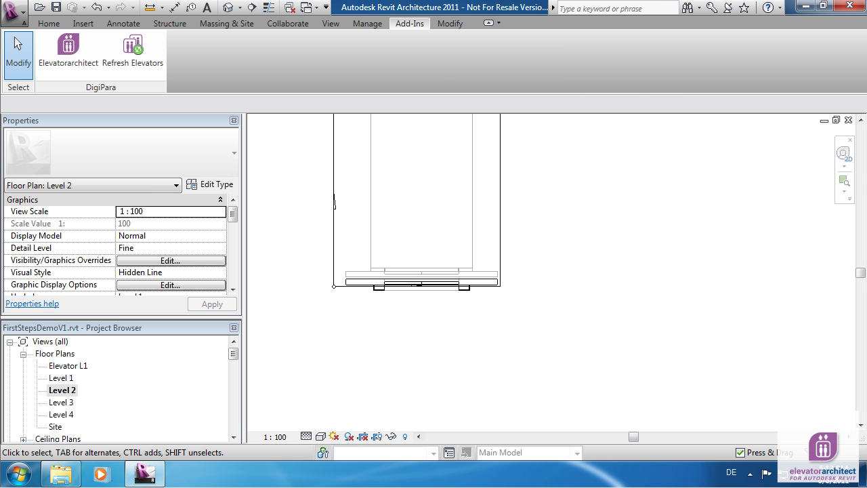
# Step: Set the Level 2 plan to Coarse detail and apply a two-car solution
pyautogui.click(307, 437)
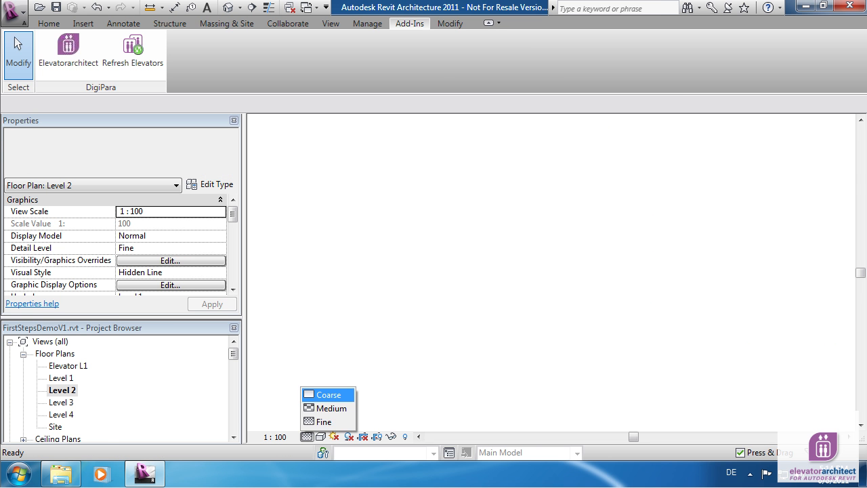
pyautogui.click(328, 394)
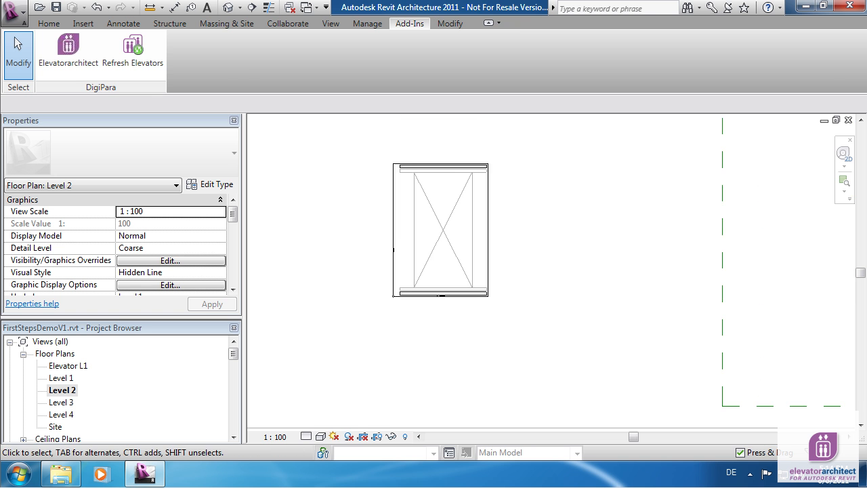
pyautogui.click(68, 50)
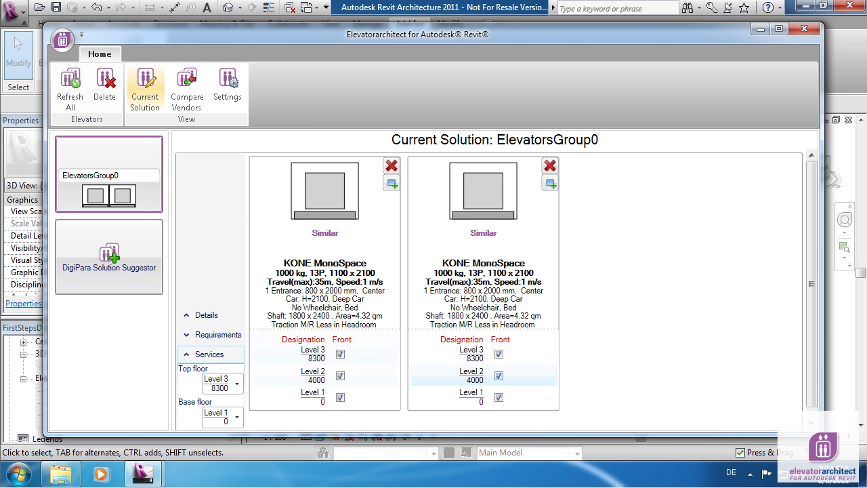
pyautogui.click(498, 375)
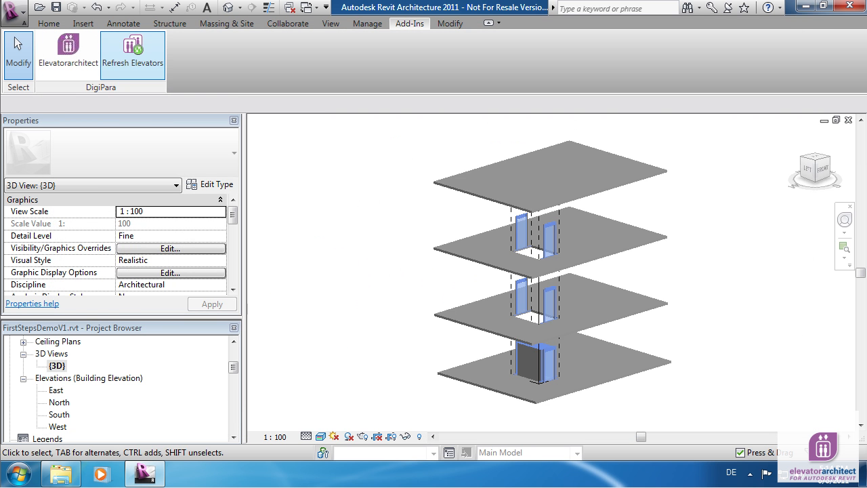
# Step: Refresh both elevators for the new Level 10, then open the Level 3 plan
pyautogui.click(133, 48)
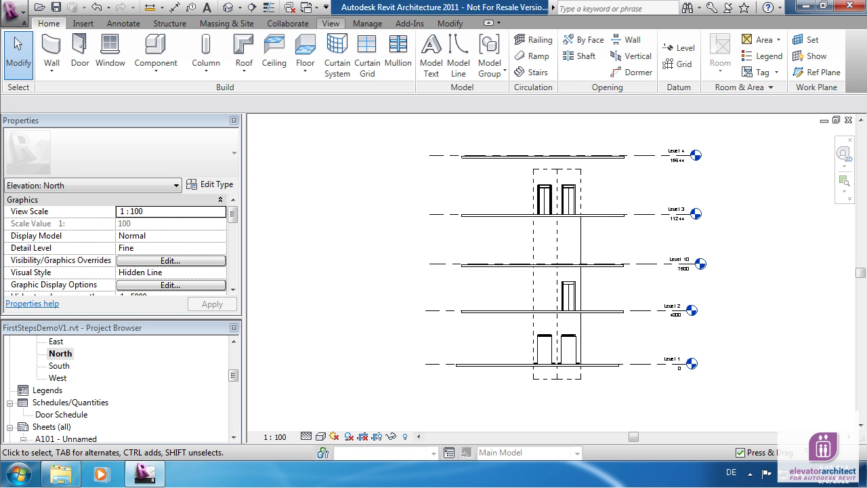
pyautogui.click(410, 23)
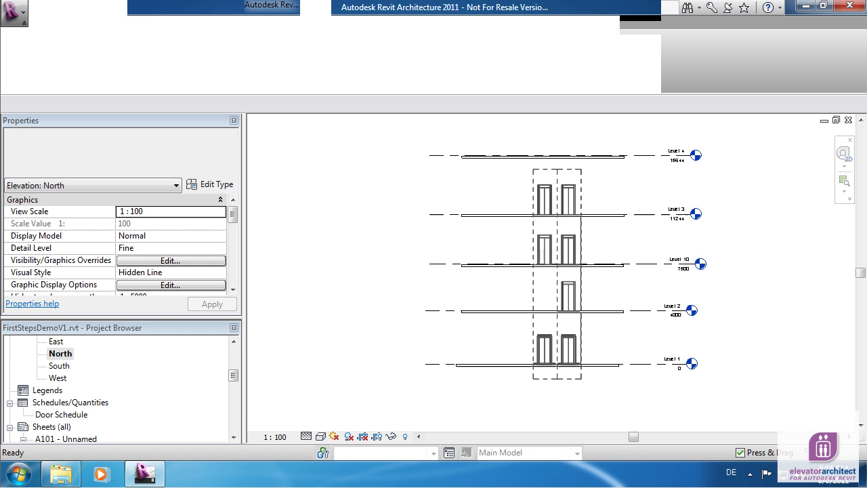
pyautogui.click(410, 23)
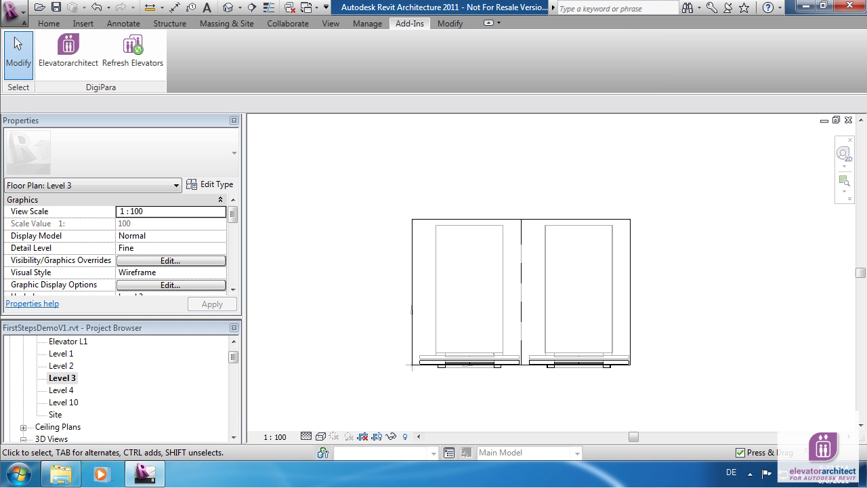
pyautogui.moveTo(67, 51)
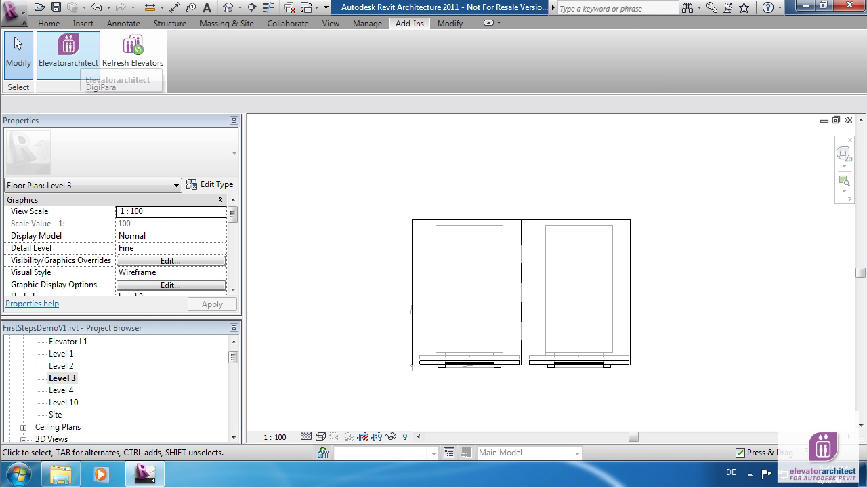
# Step: Compare vendors to switch both cars to Schindler 3400, then open the refresh Settings
pyautogui.click(68, 51)
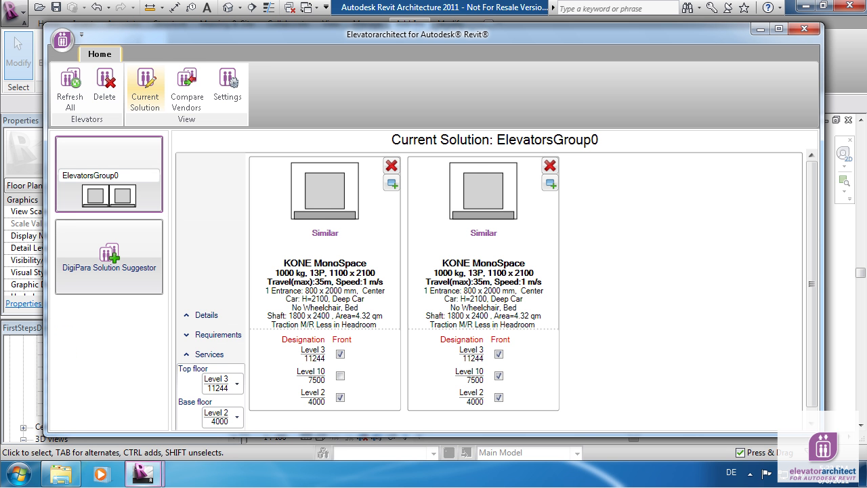
pyautogui.click(187, 88)
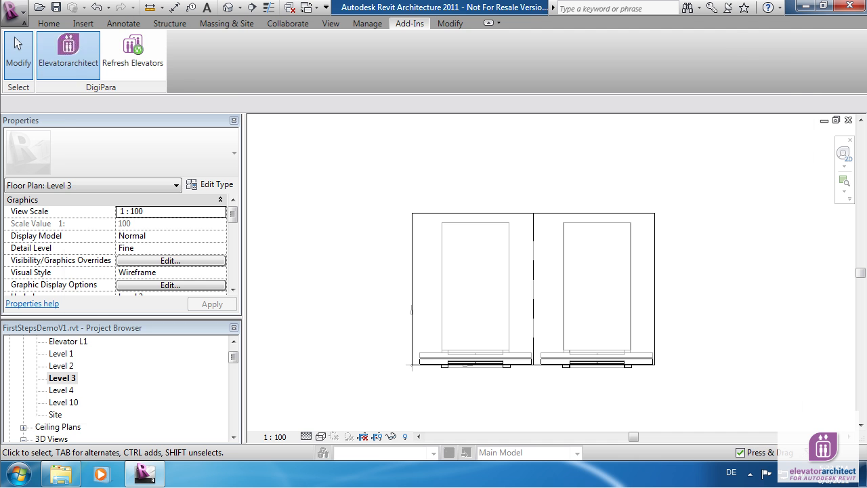
pyautogui.click(68, 53)
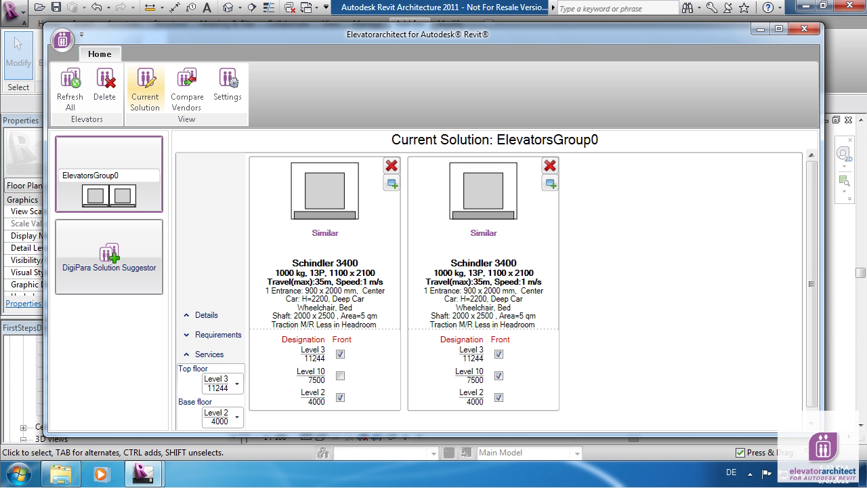
pyautogui.click(226, 83)
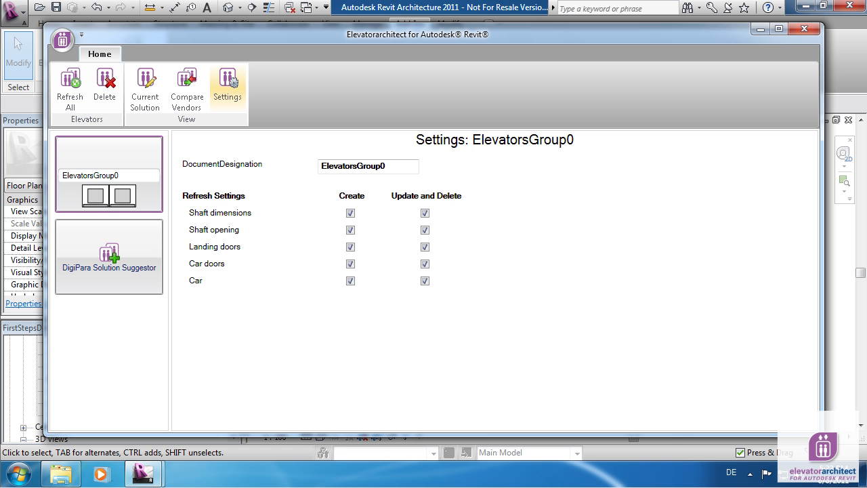